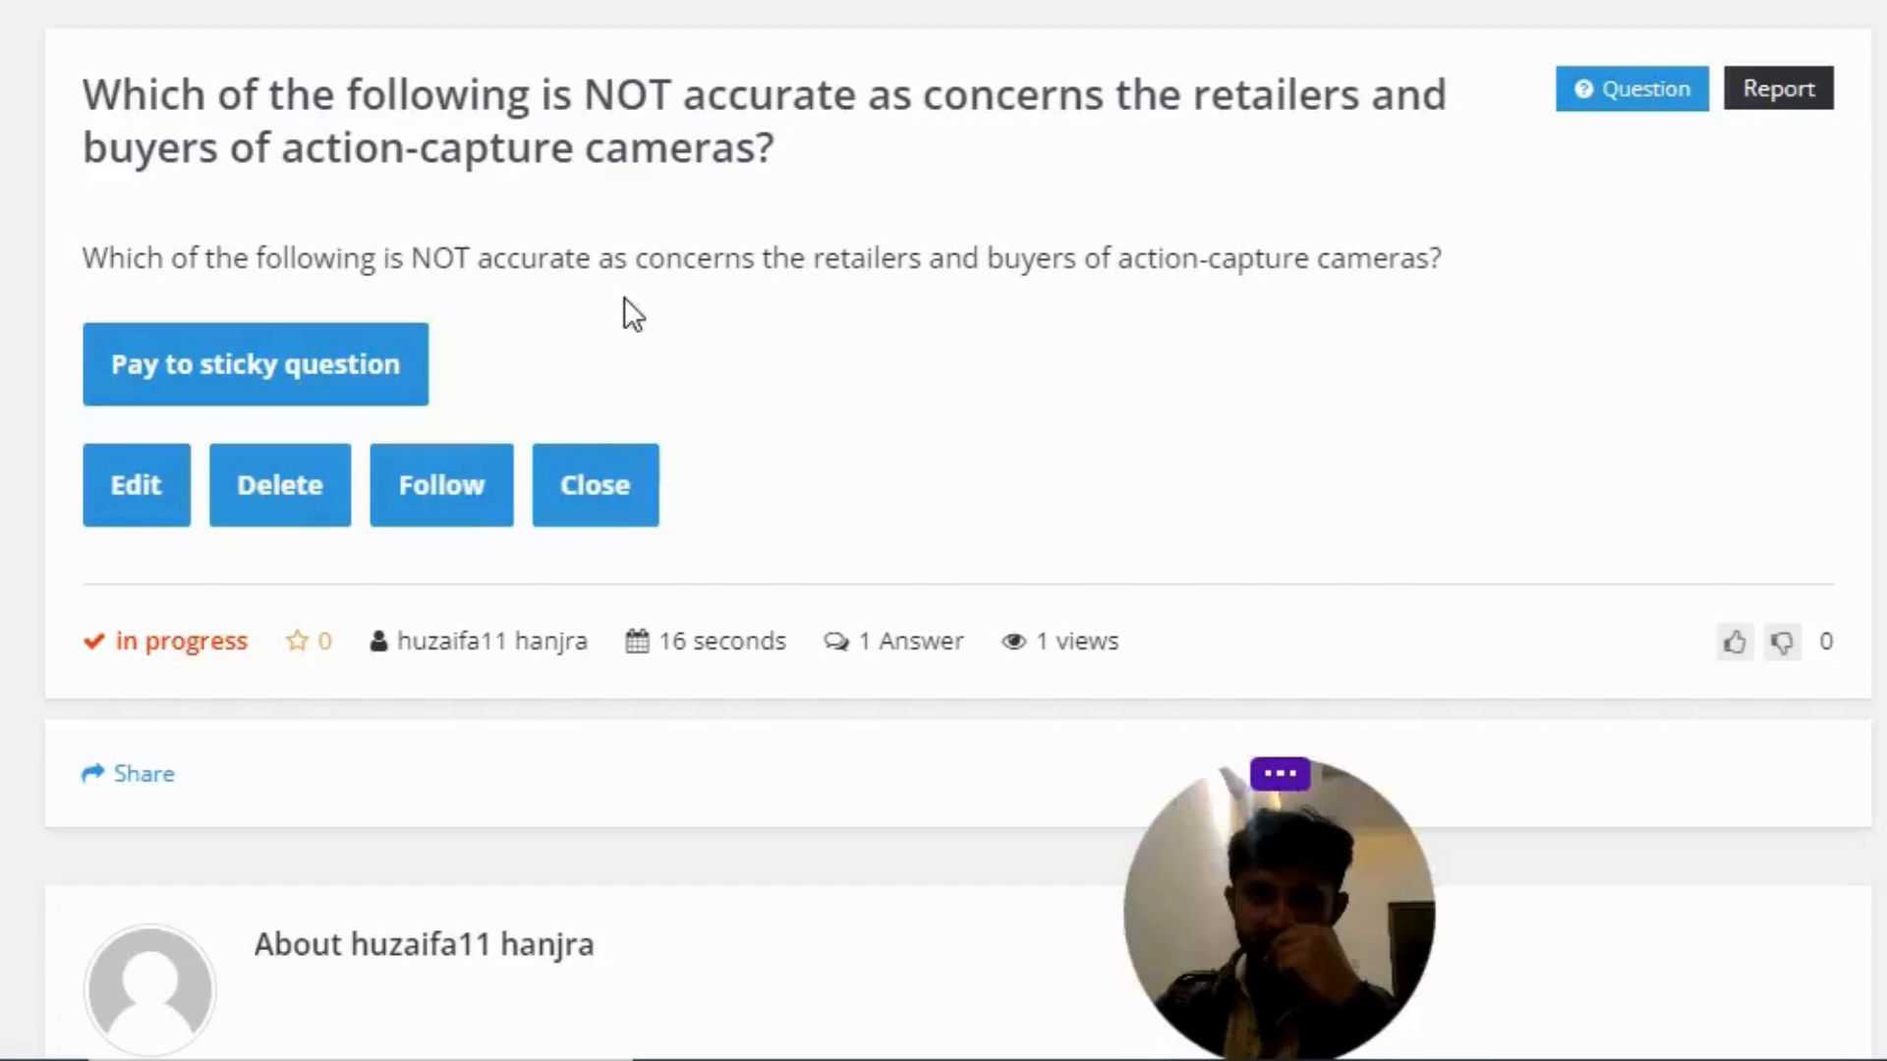
mouse_move(961, 316)
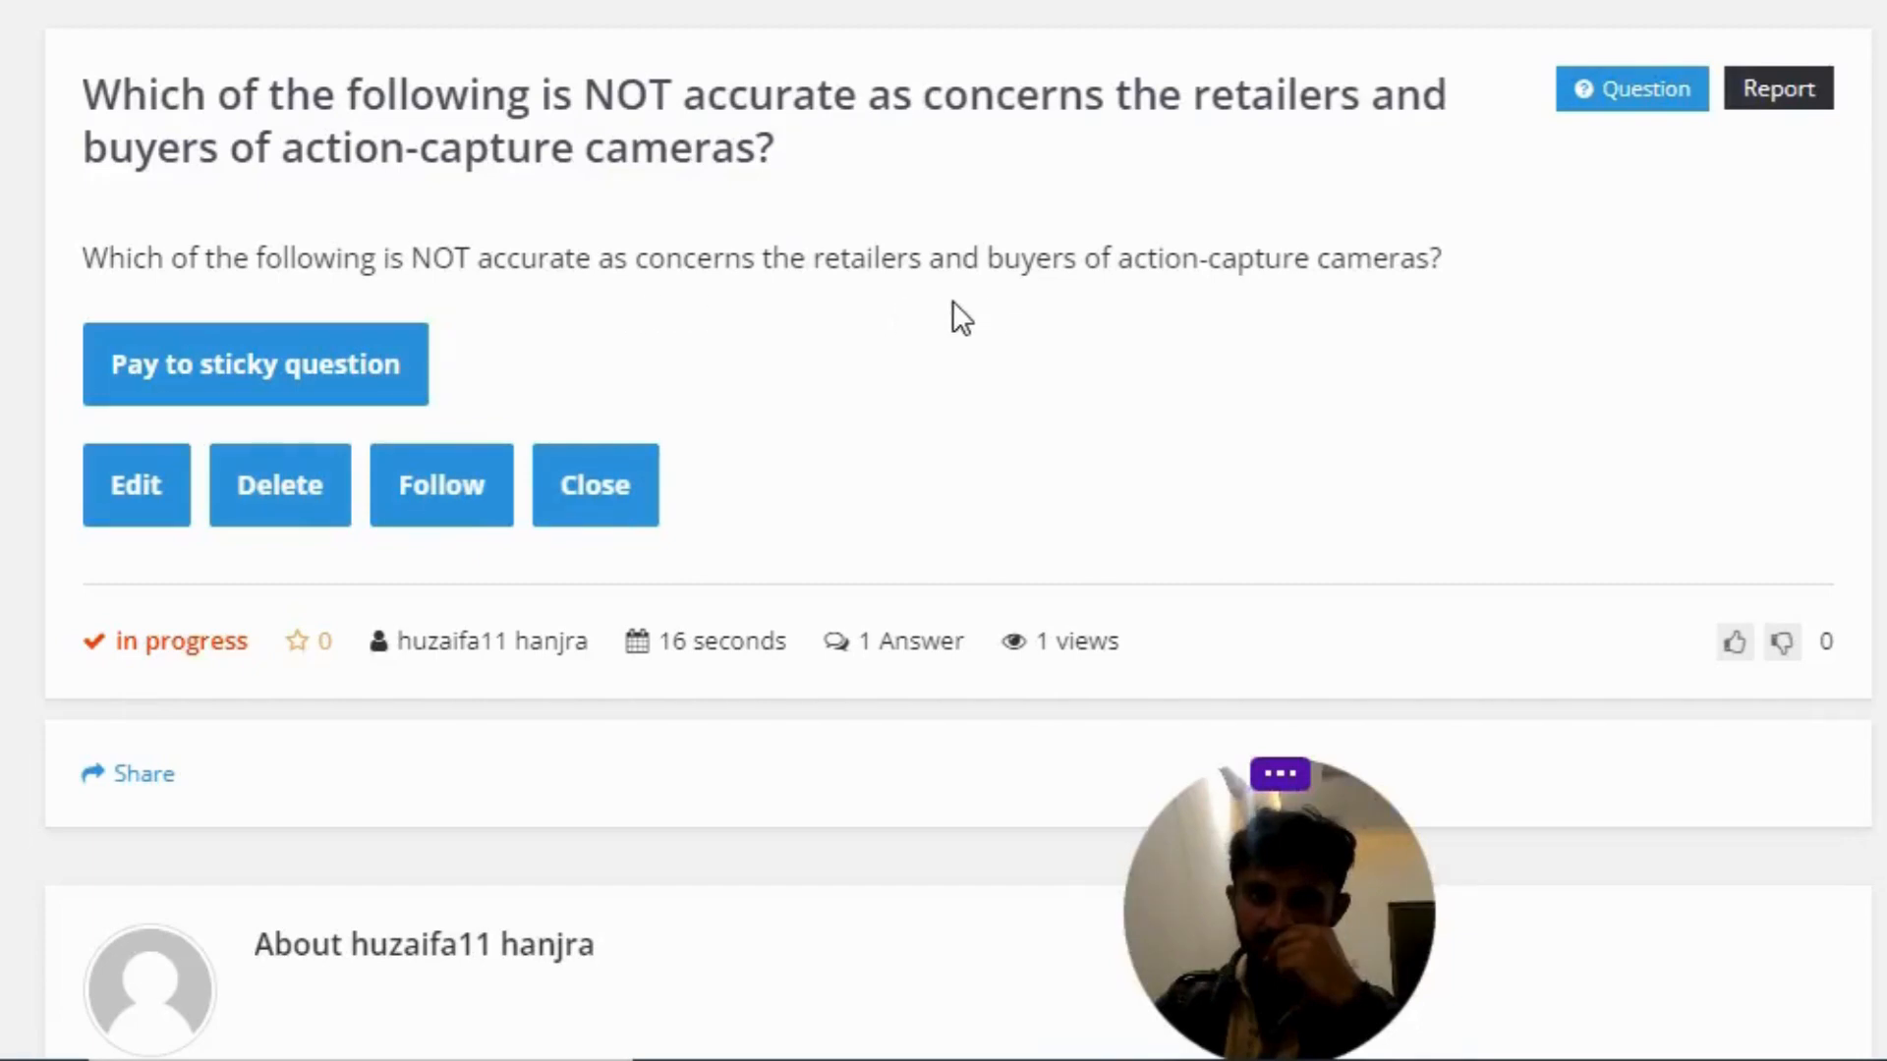
mouse_move(1209, 322)
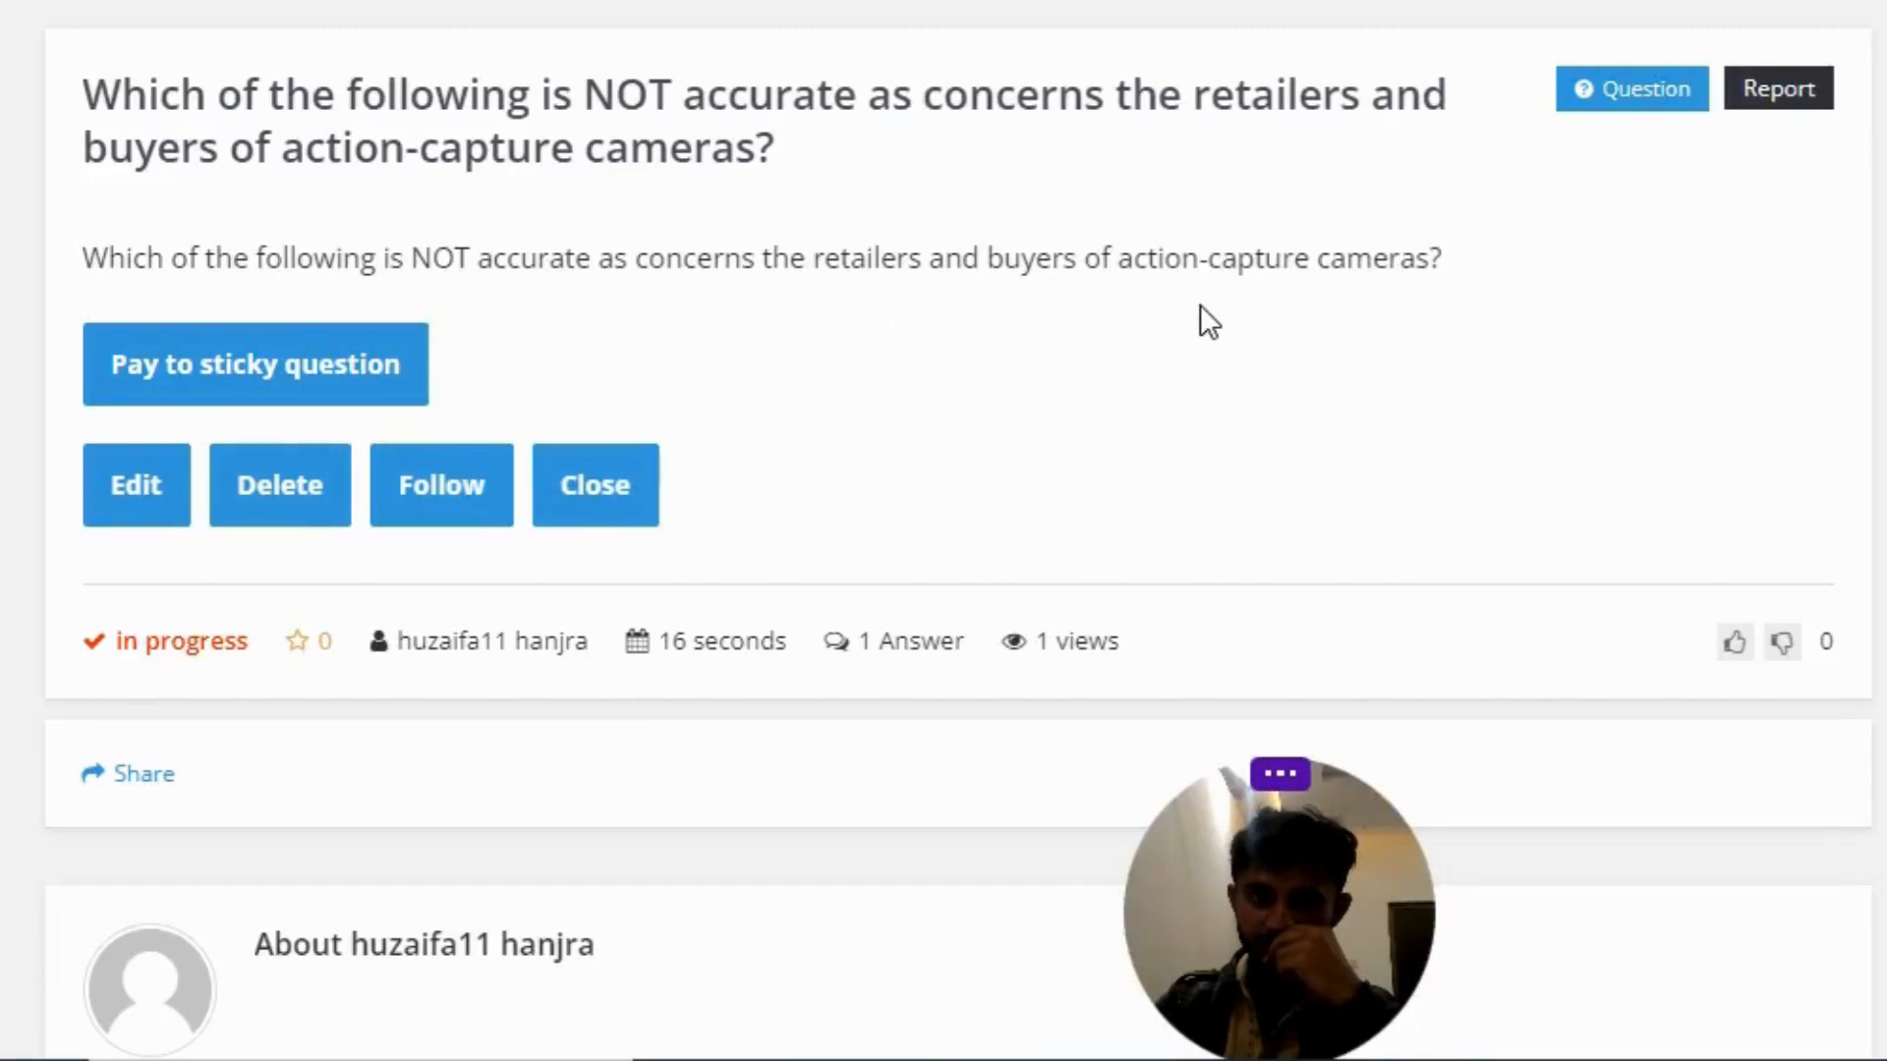
scroll("down", 3)
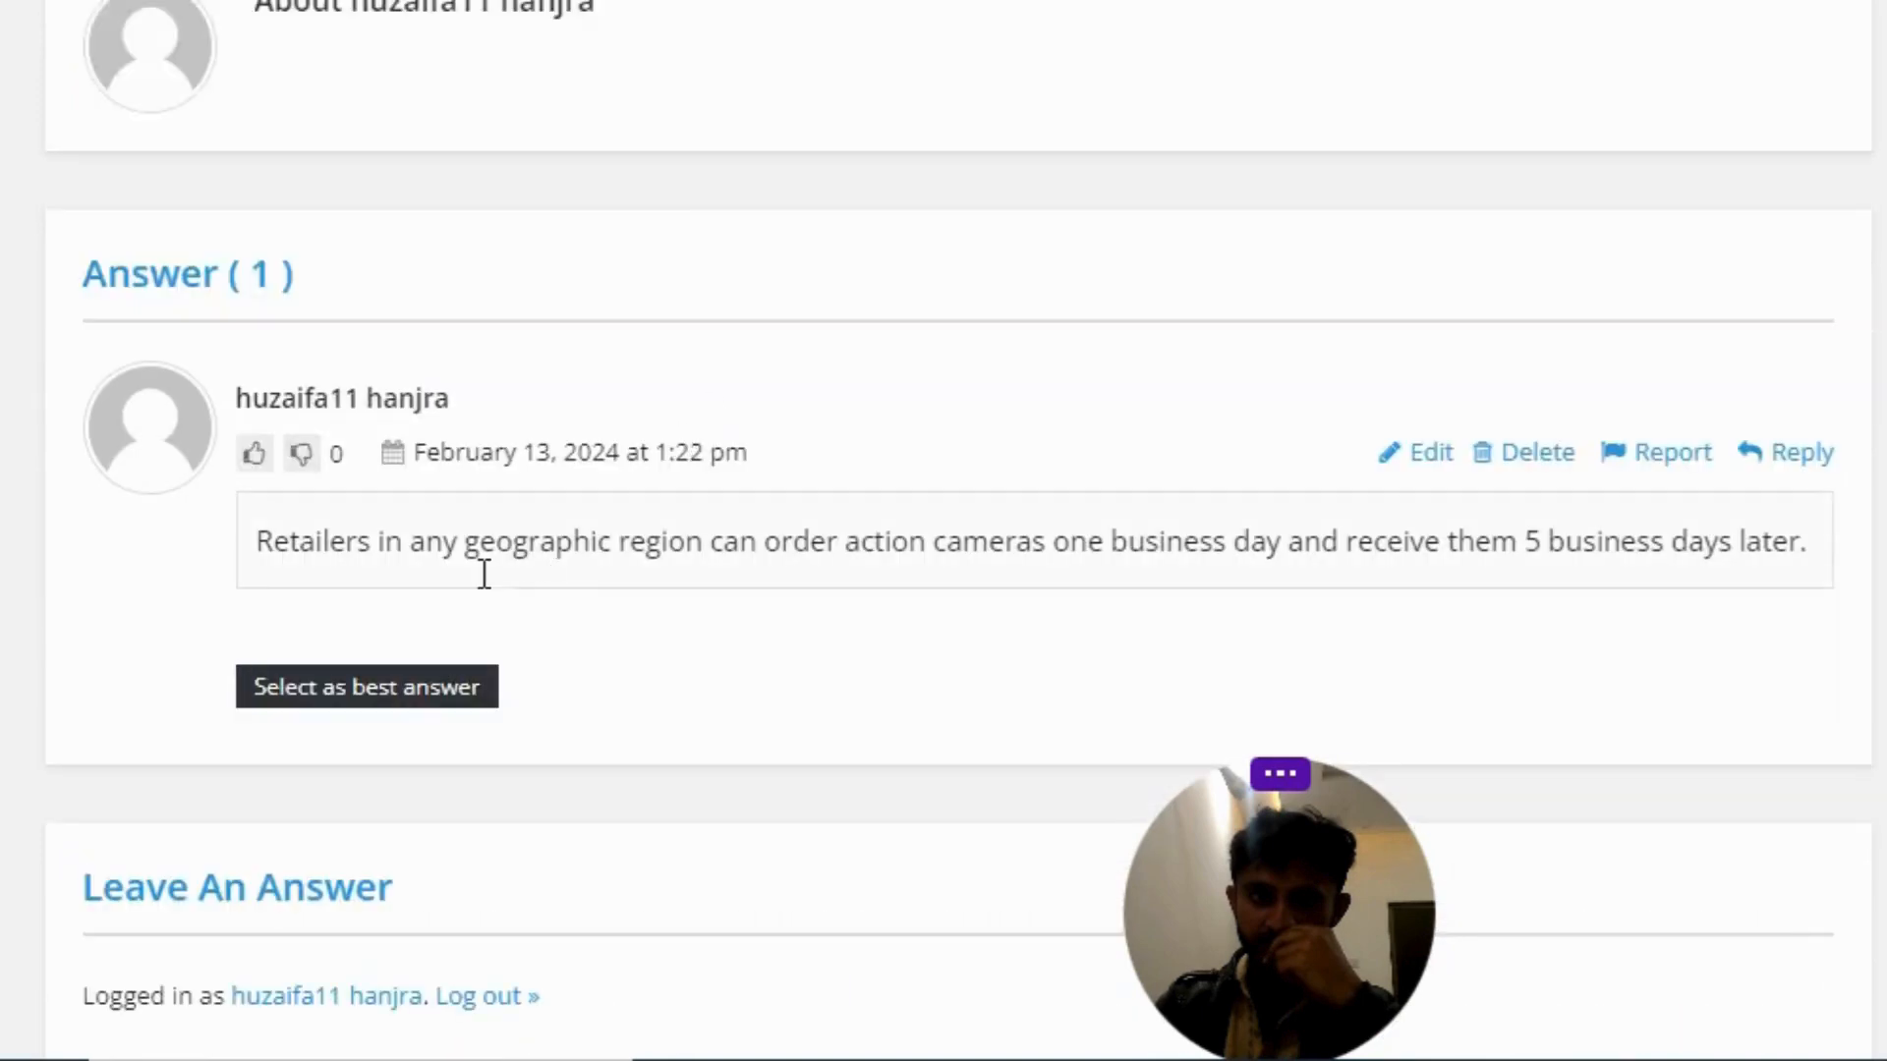
mouse_move(352, 605)
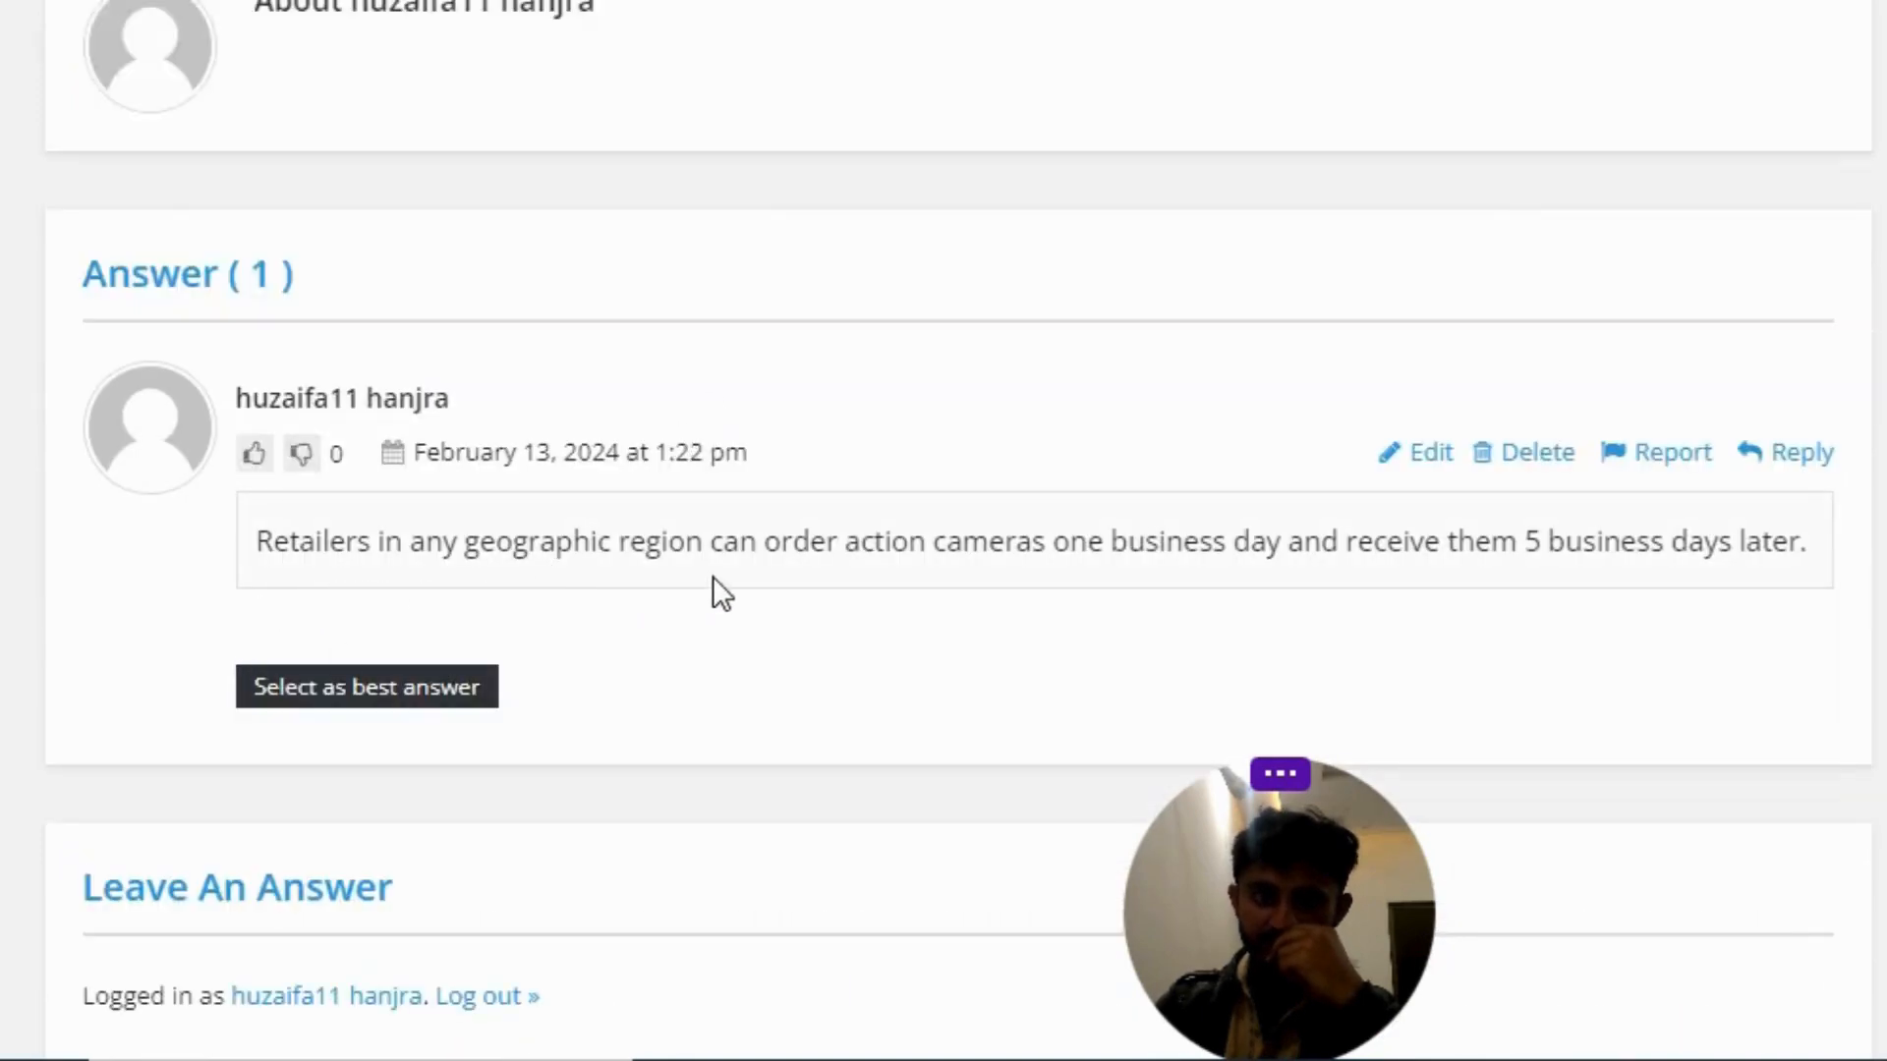
mouse_move(1134, 589)
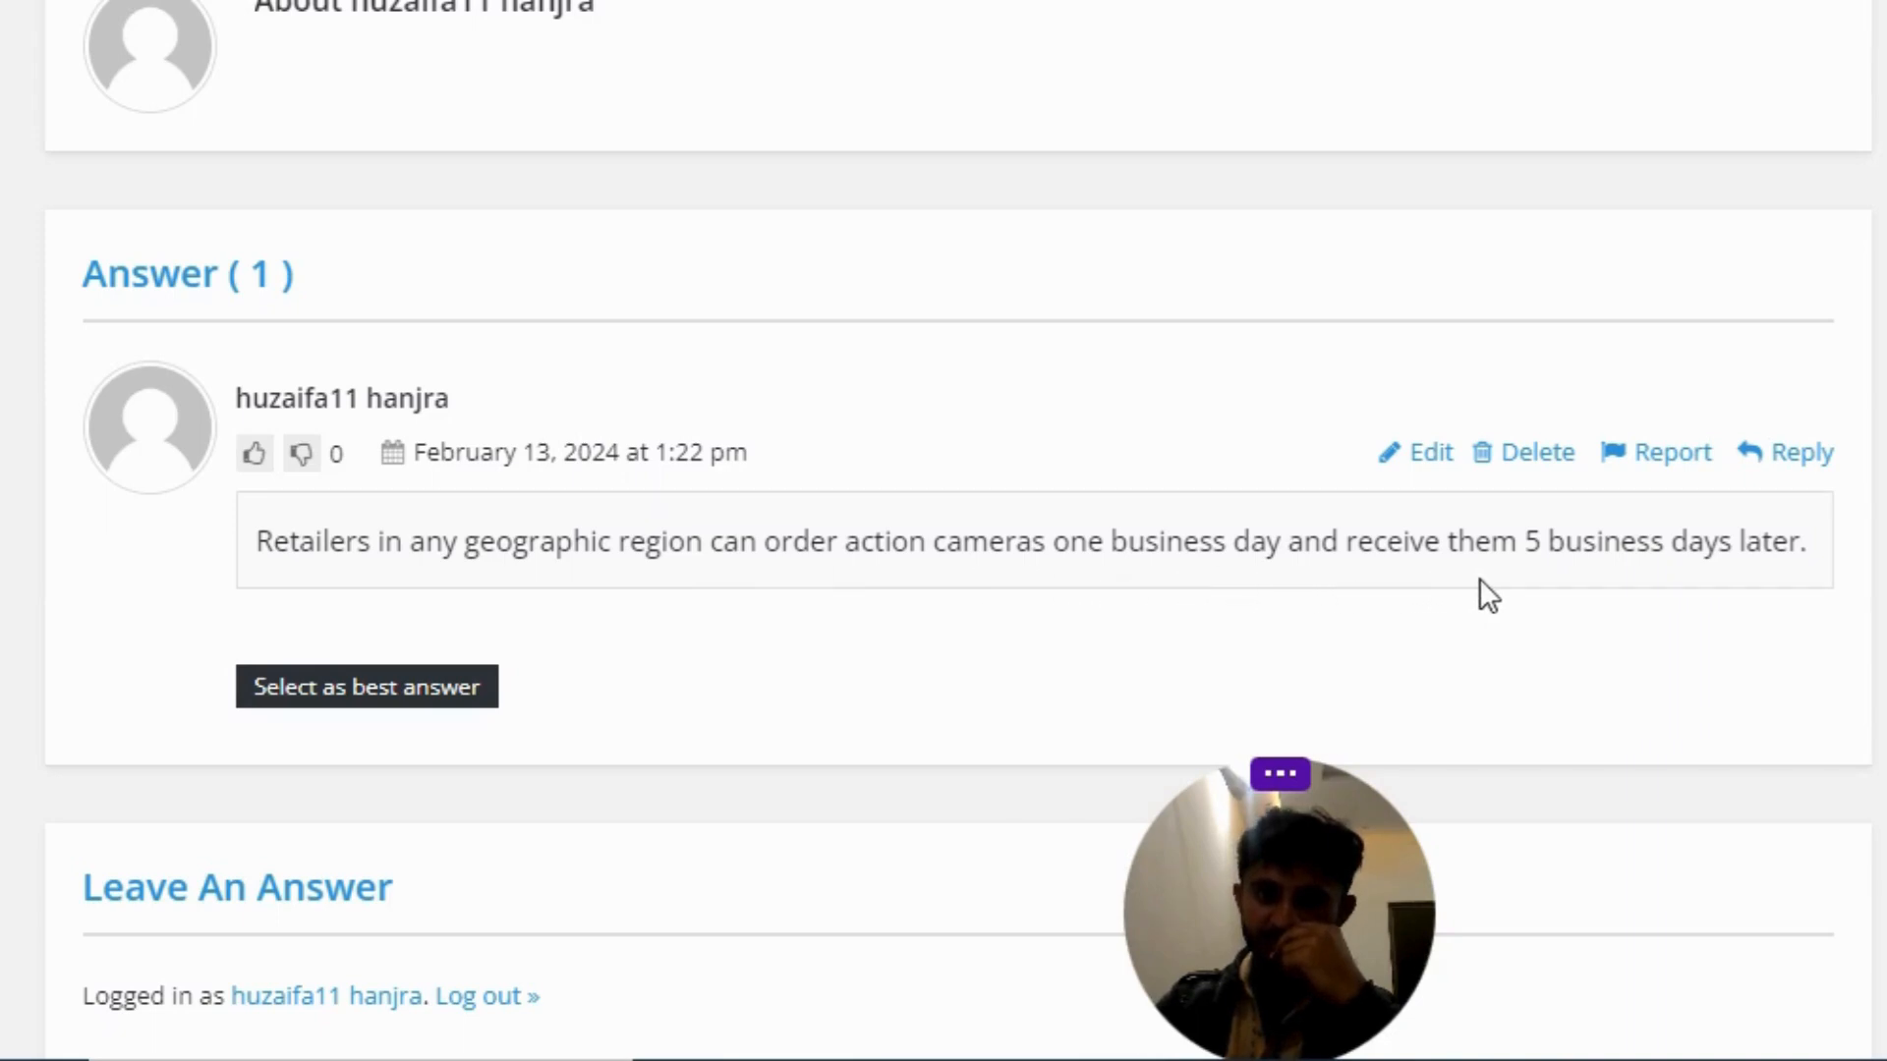
mouse_move(857, 721)
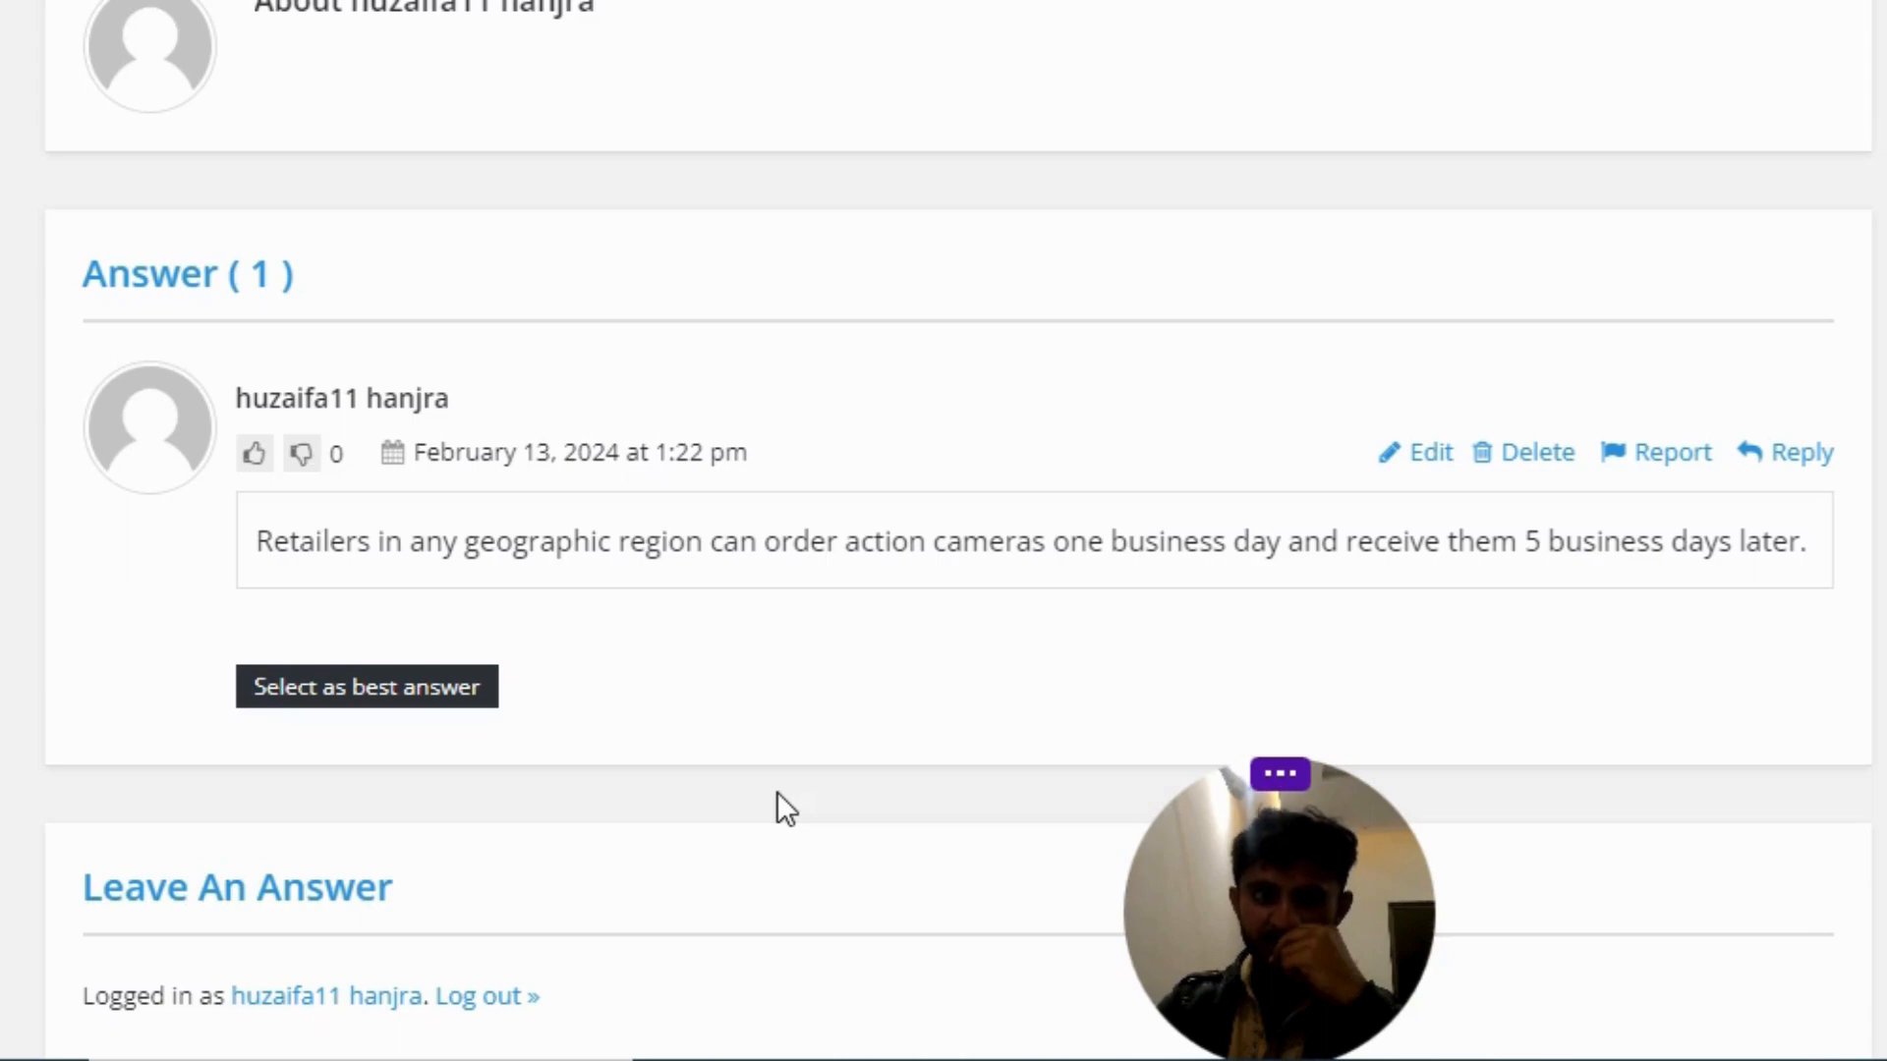
mouse_move(698, 696)
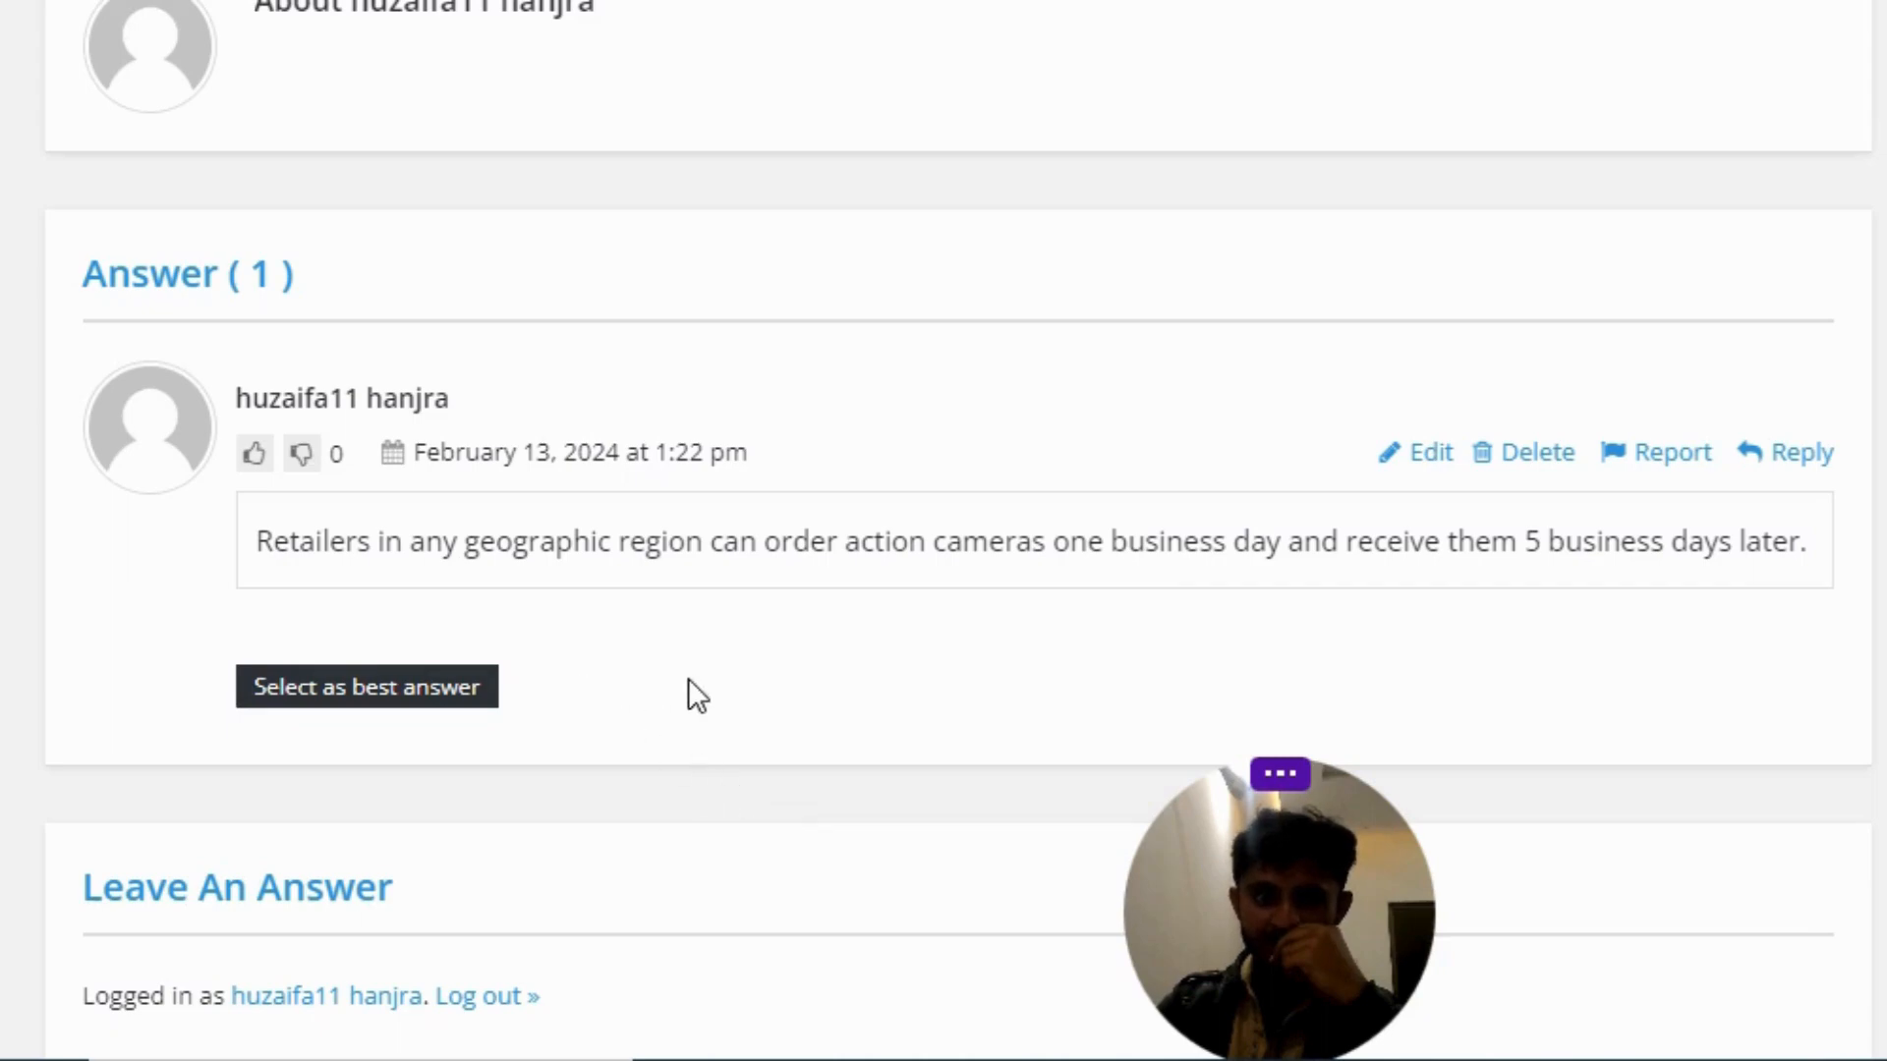